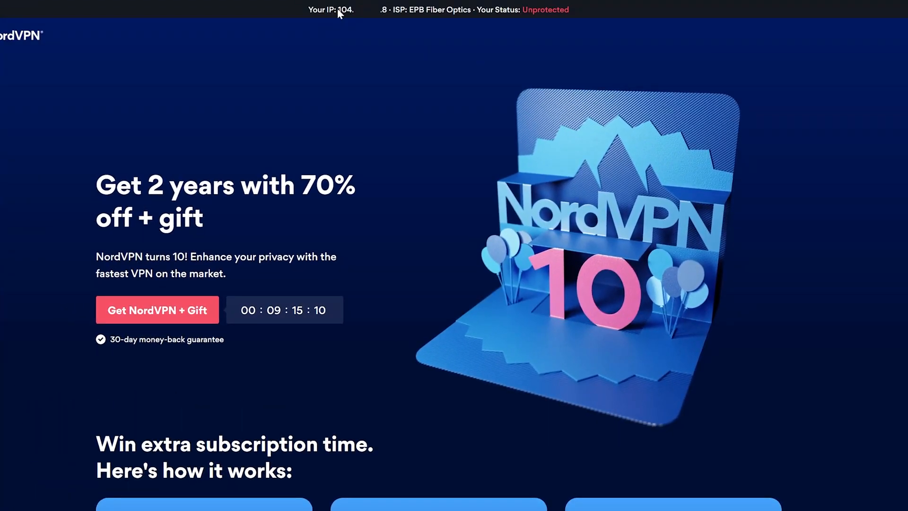
mouse_move(353, 32)
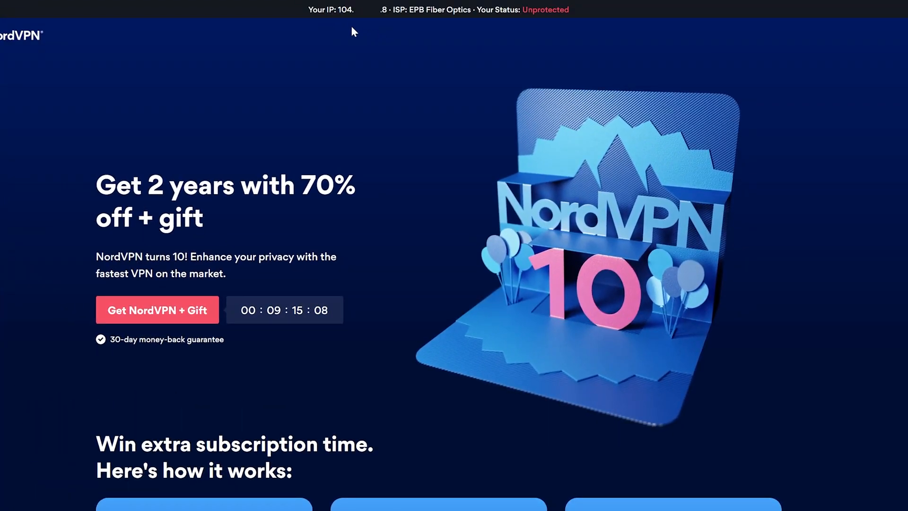
mouse_move(340, 22)
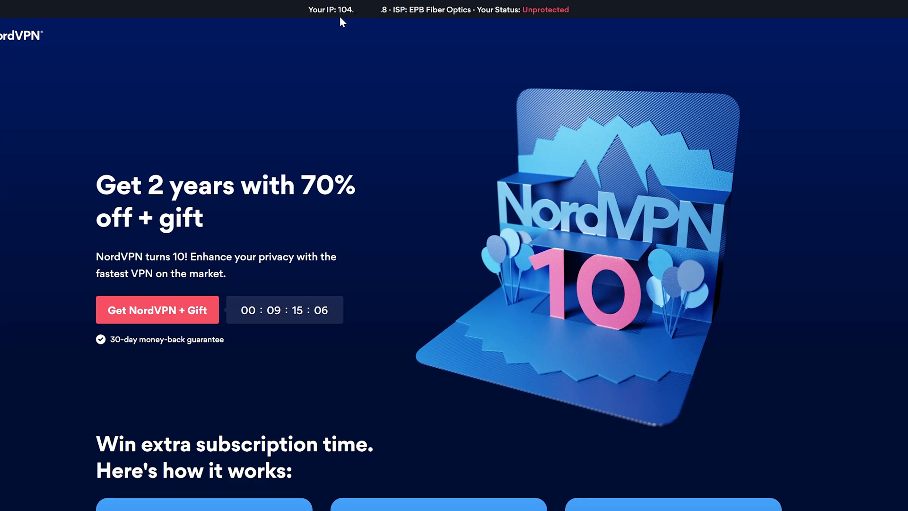
mouse_move(352, 19)
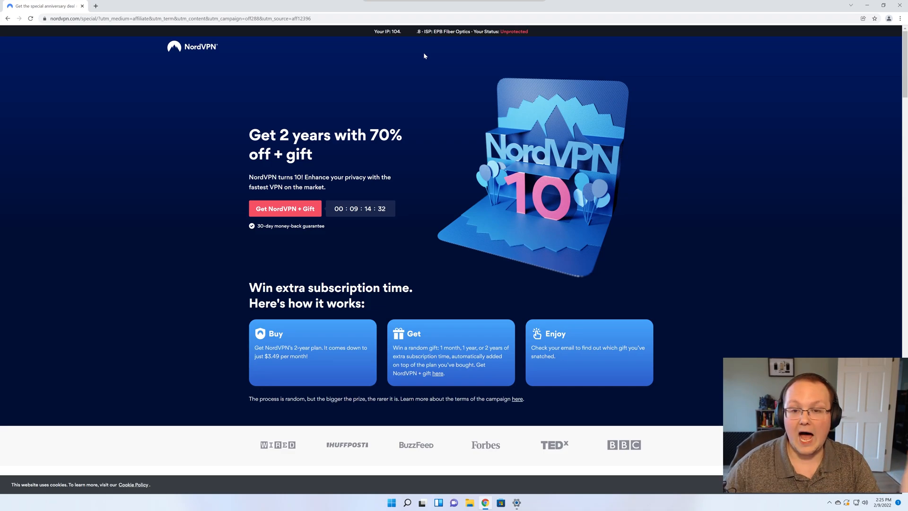
mouse_move(446, 92)
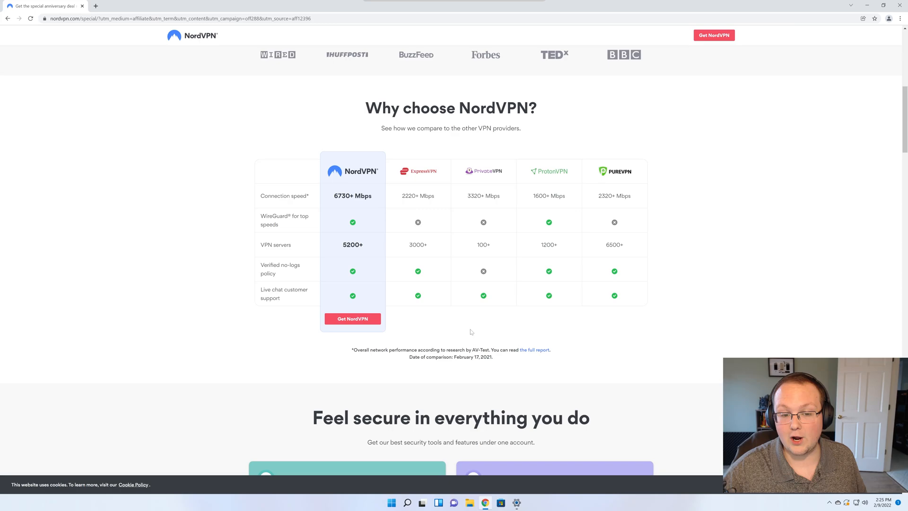
- Start the anniversary offer purchase, choose the 1-month plan without NordPass and continue to payment
scroll(up, 3)
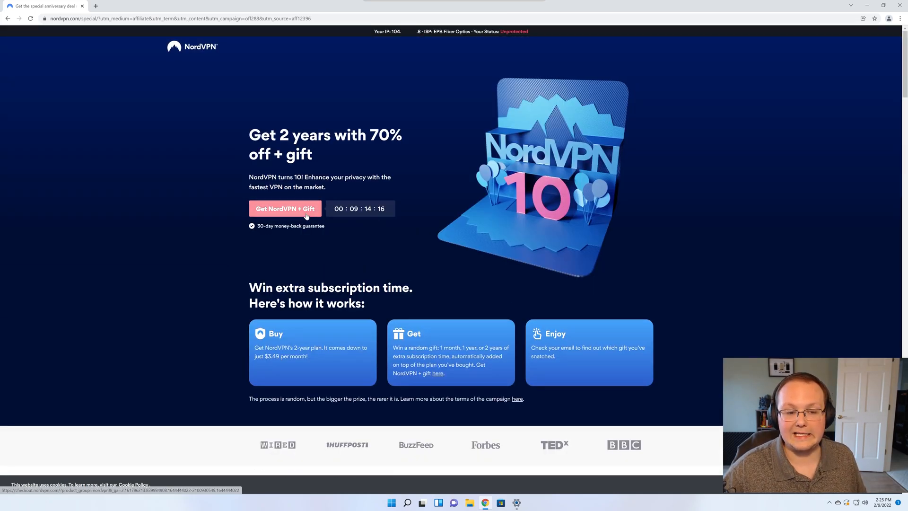
click(285, 208)
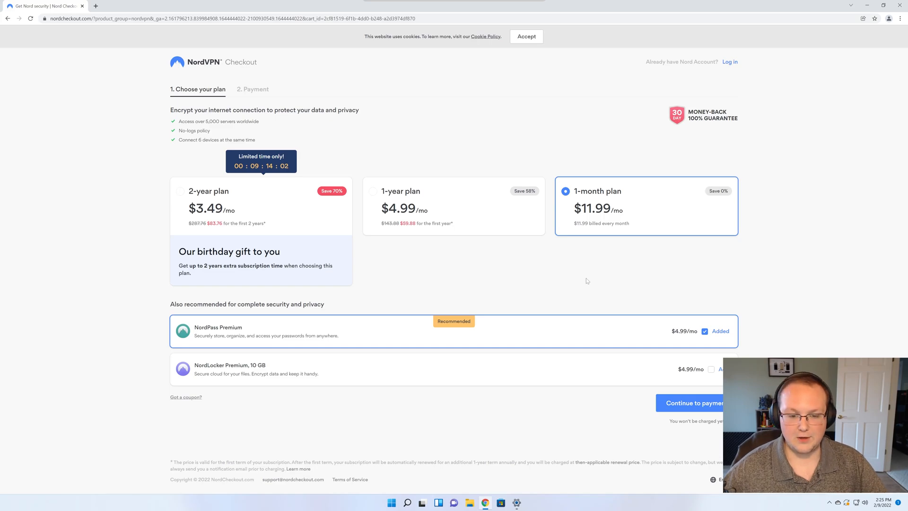
click(704, 331)
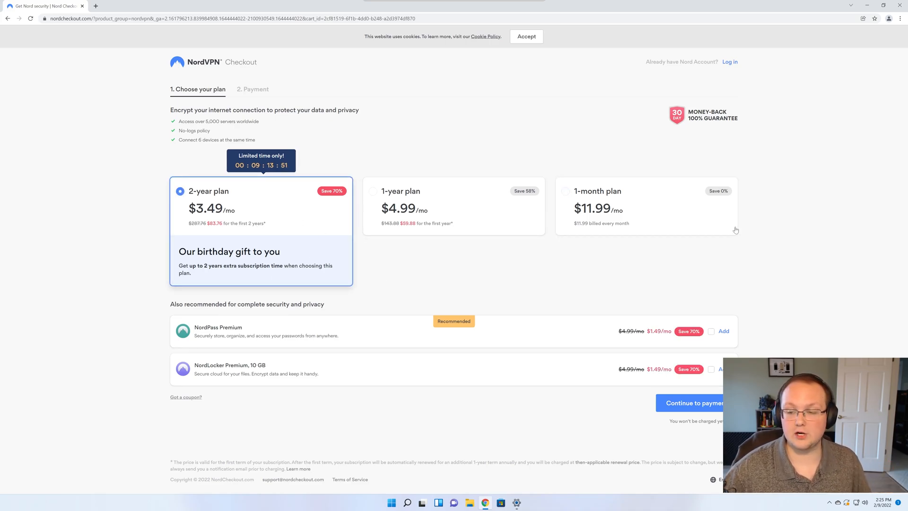
click(565, 191)
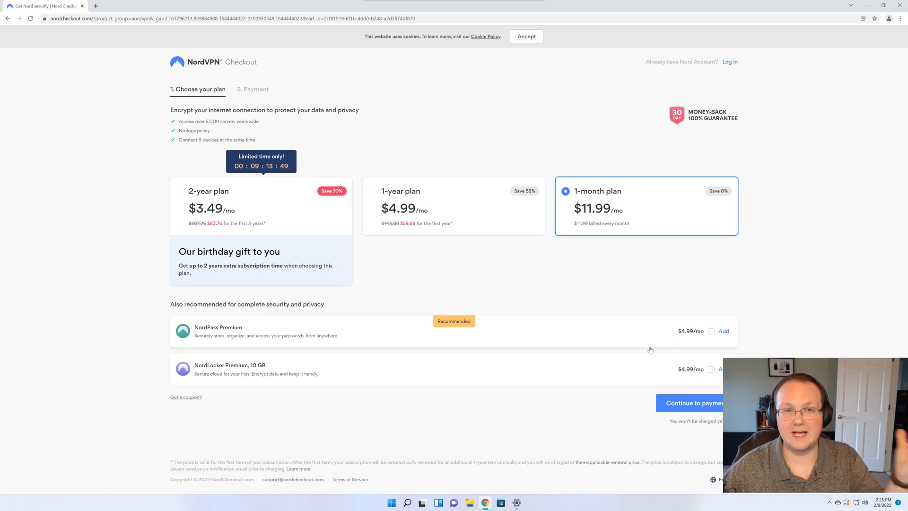
click(693, 402)
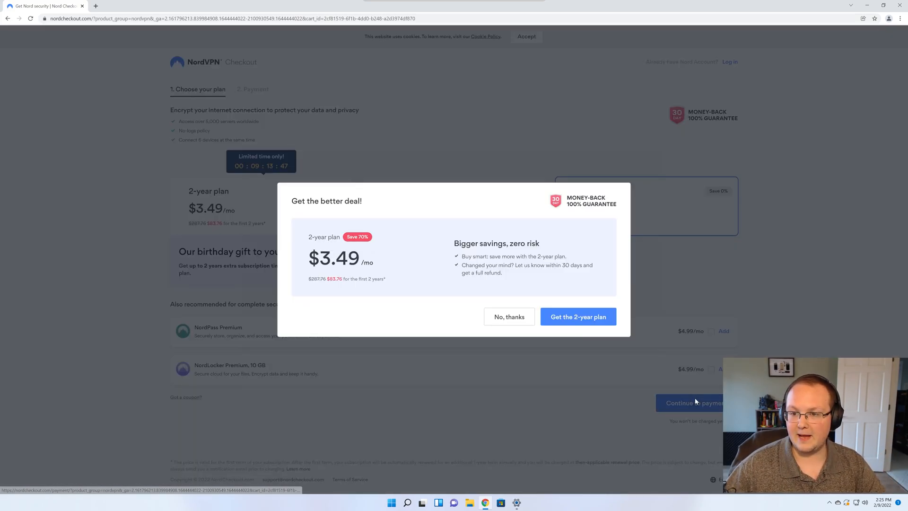
- Decline the 2-year upgrade, pay for the 1-month plan and activate the new account
click(509, 316)
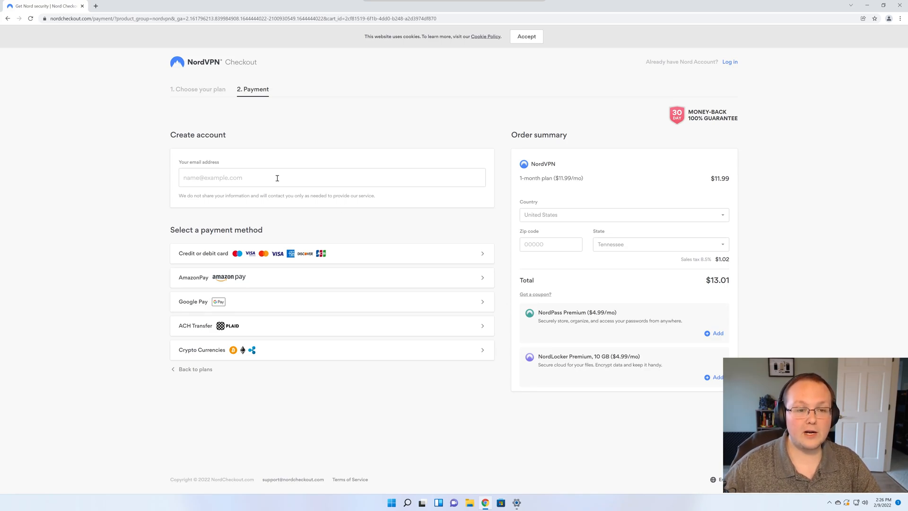
mouse_move(385, 192)
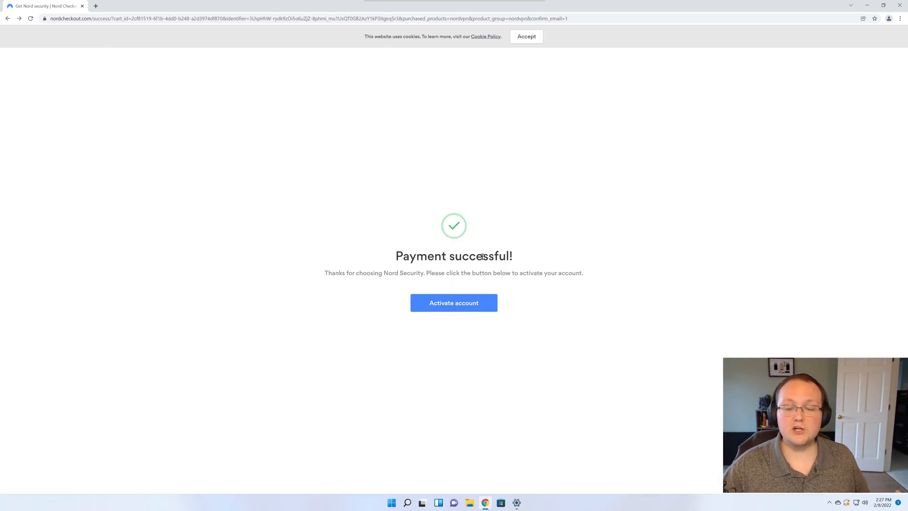
click(453, 303)
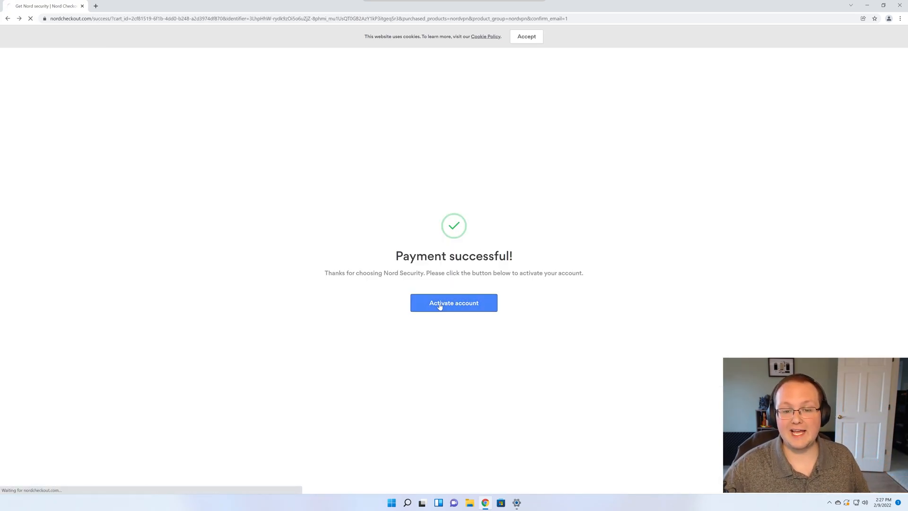
click(453, 302)
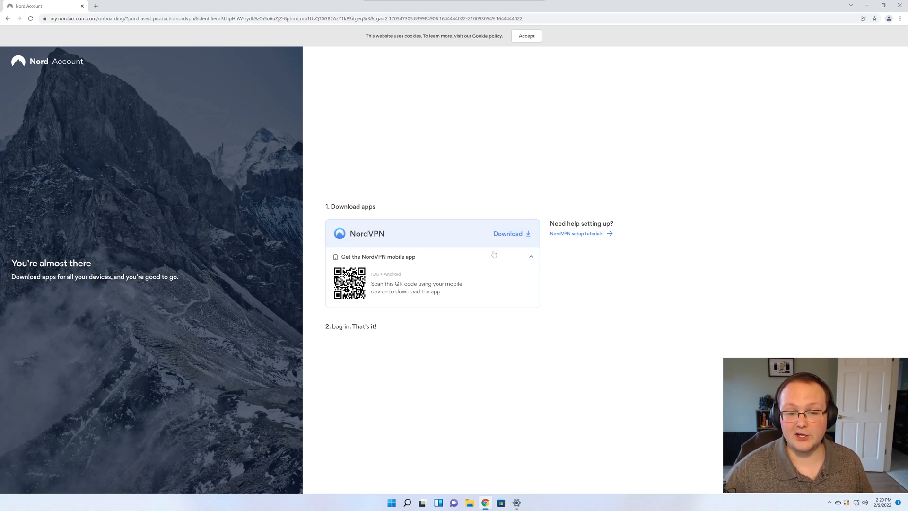
- Download the NordVPN Windows app and close the Default apps settings window
click(508, 234)
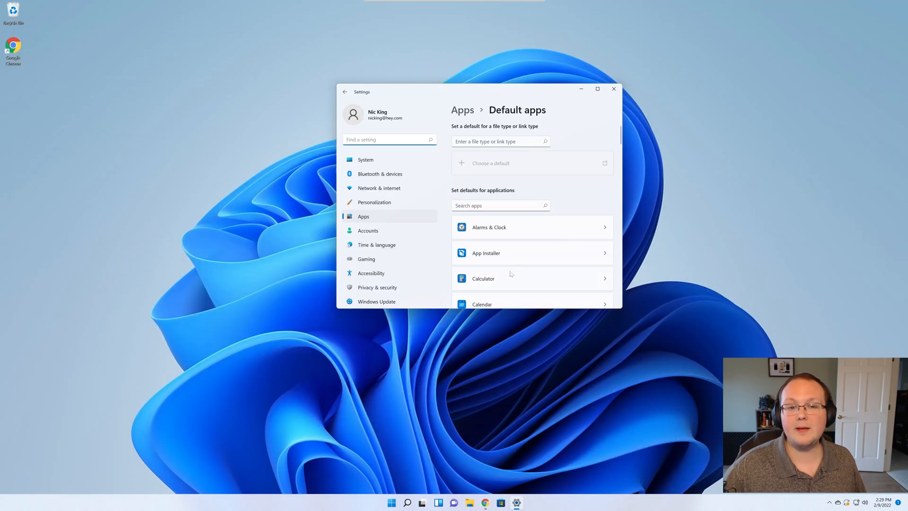
click(612, 89)
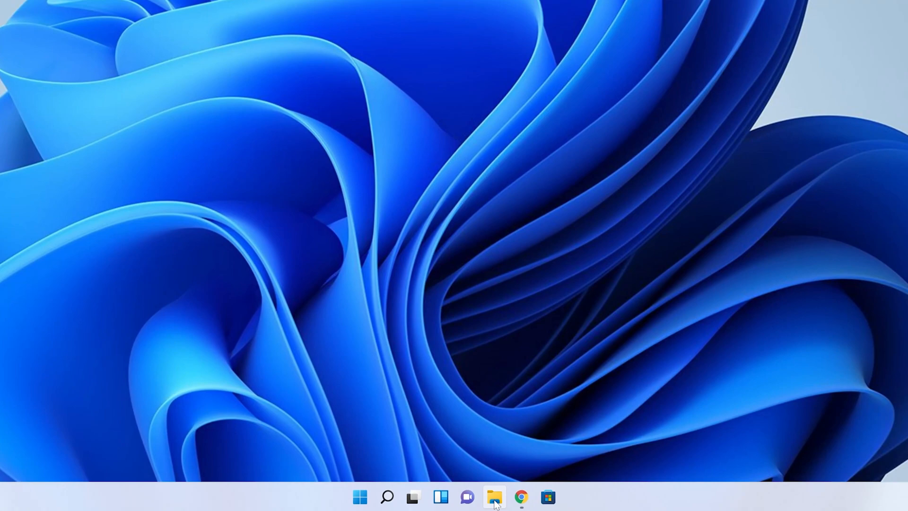
- Run the NordVPNSetup installer from the Downloads folder, triggering the UAC prompt
click(494, 497)
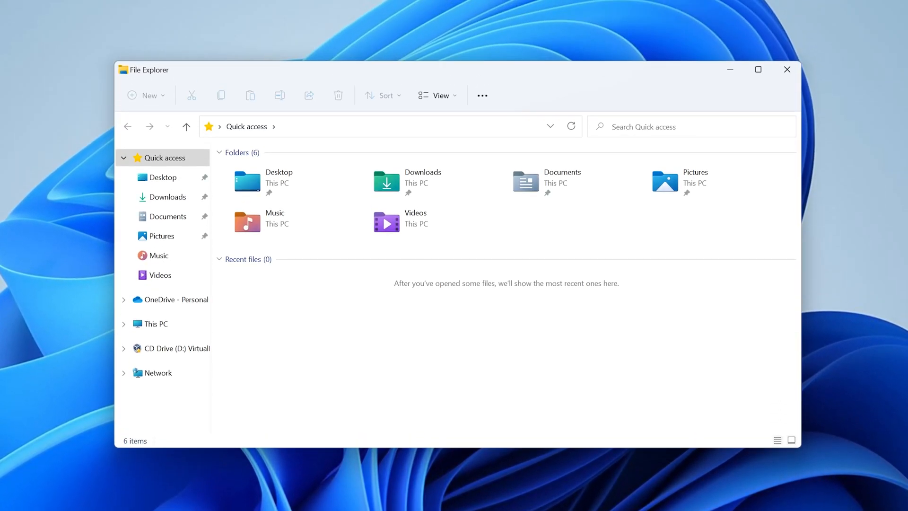
click(168, 197)
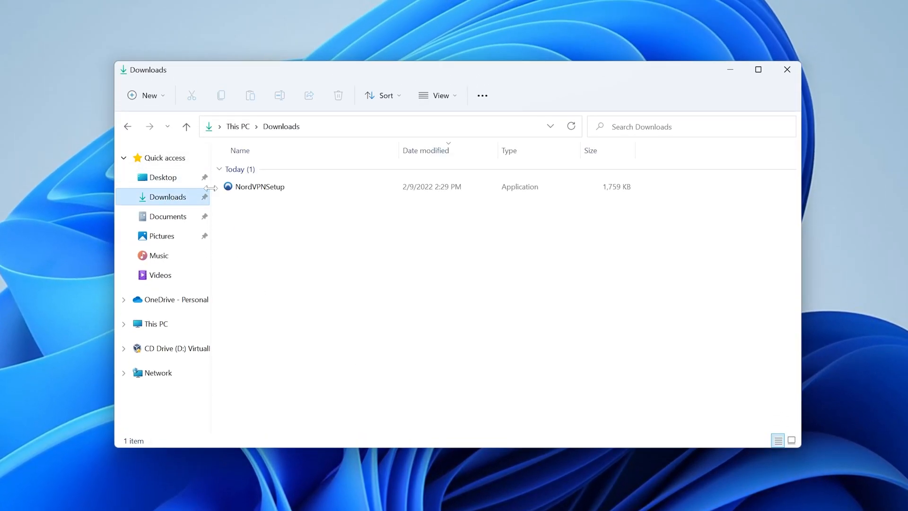
click(257, 186)
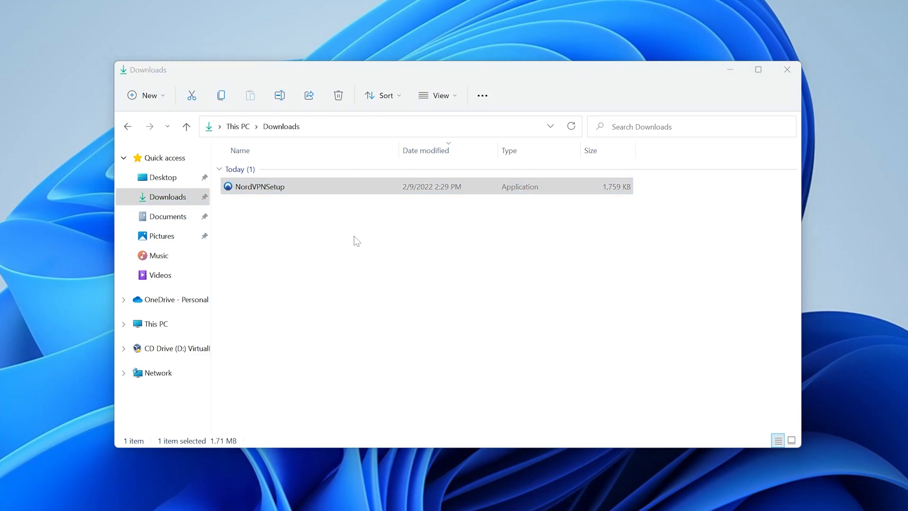
double_click(259, 187)
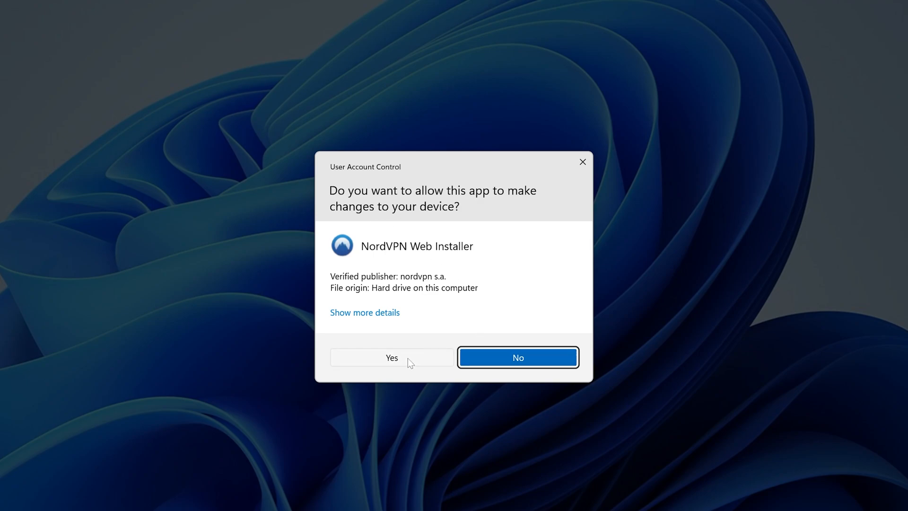
- Allow the installer, keep C:\Program Files\NordVPN and both shortcuts, and let installation finish
click(392, 358)
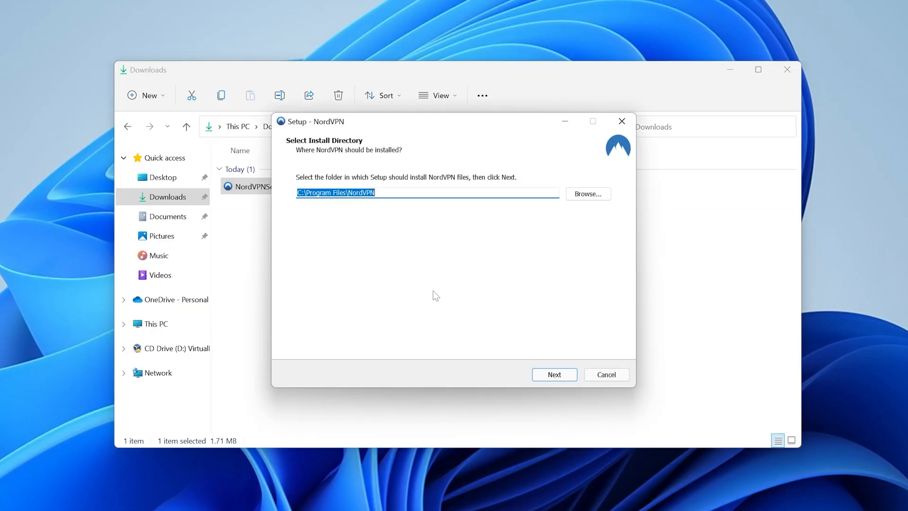
click(553, 374)
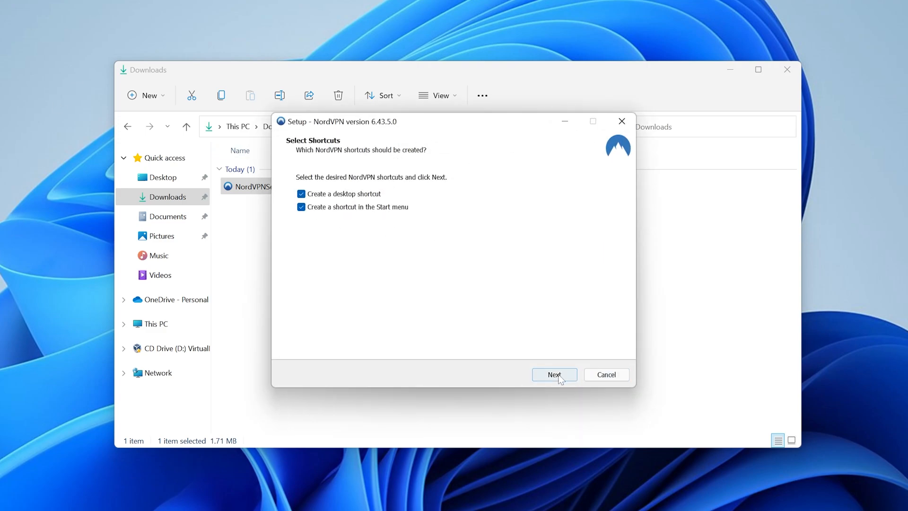
click(553, 374)
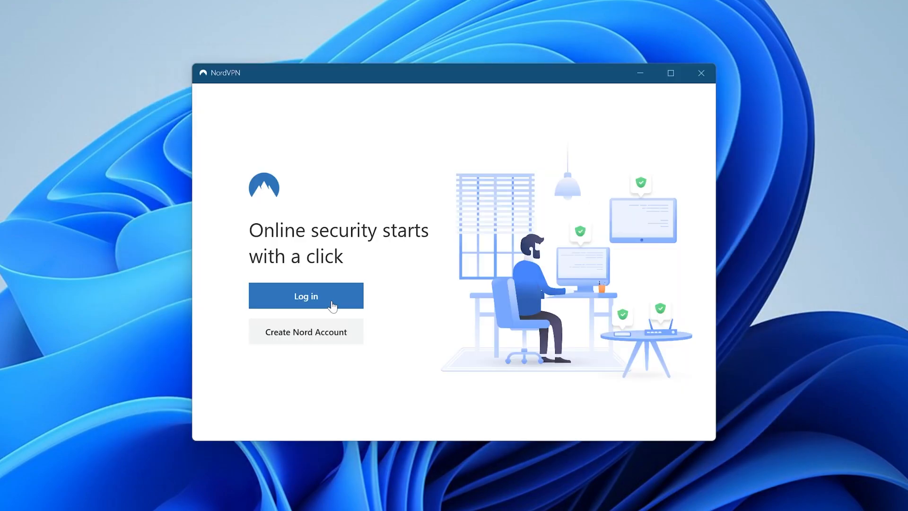
- Log in through the browser, hand the login back to NordVPN and return to the app's server list
click(306, 296)
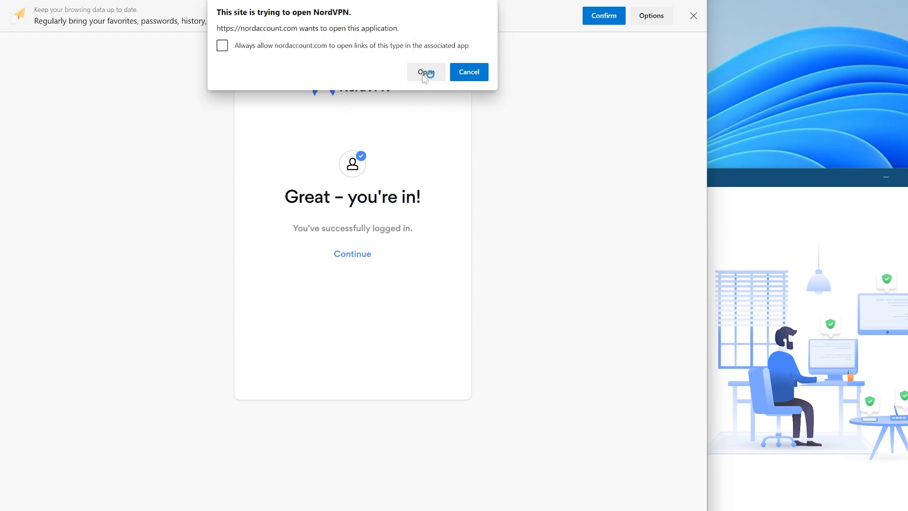
click(424, 72)
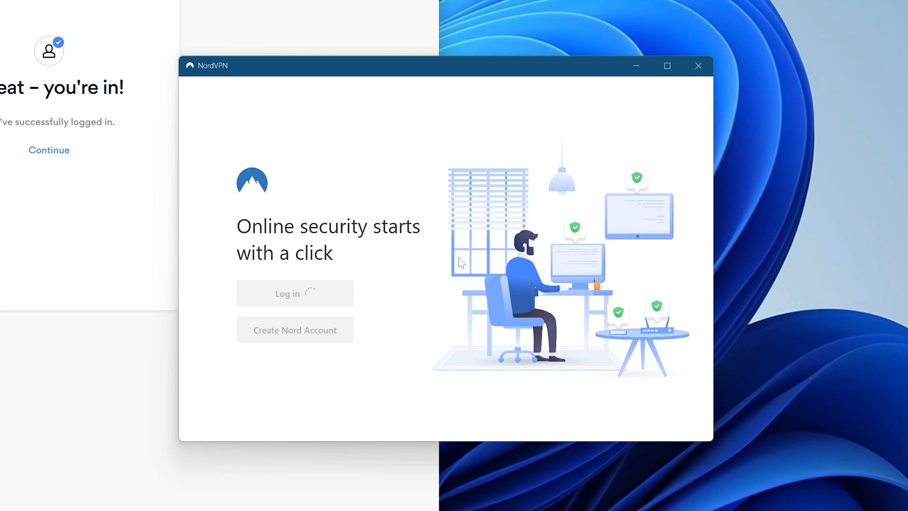
click(287, 294)
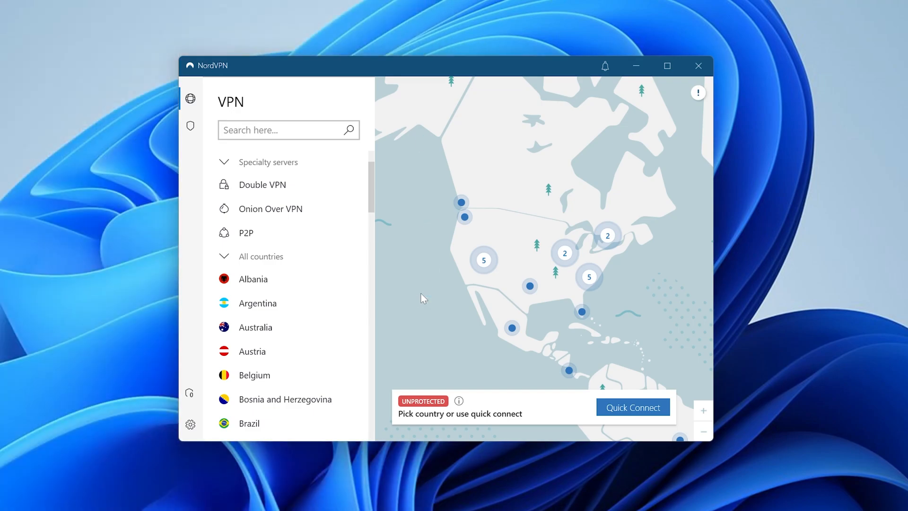
mouse_move(406, 289)
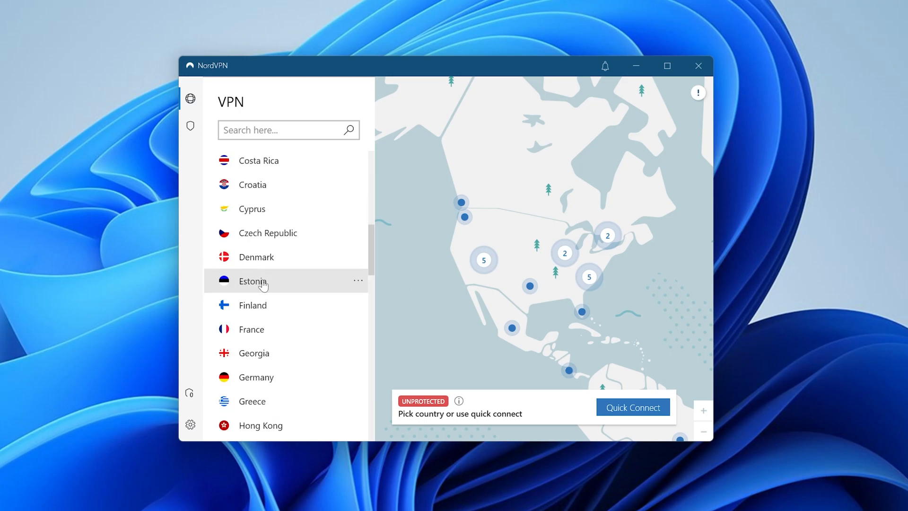
- Connect to a United States server, then reconnect to Norway from the map with Protected status
scroll(down, 3)
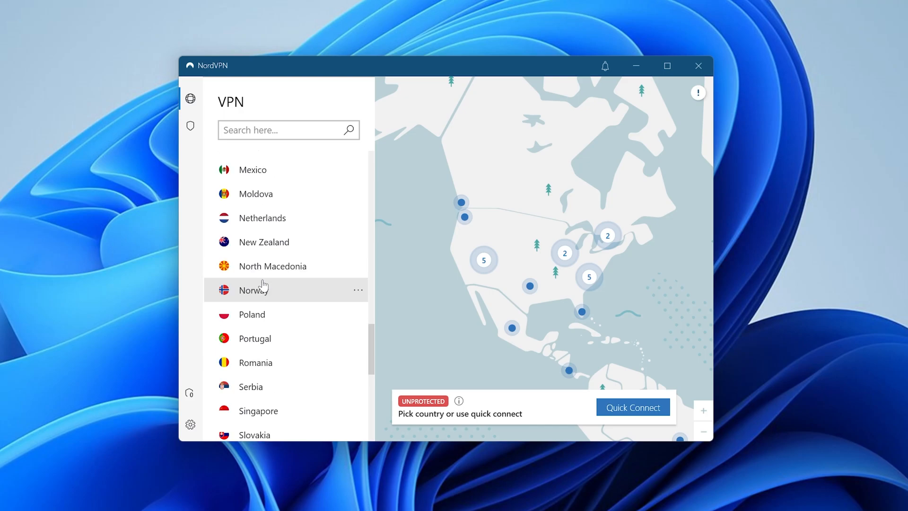
scroll(down, 3)
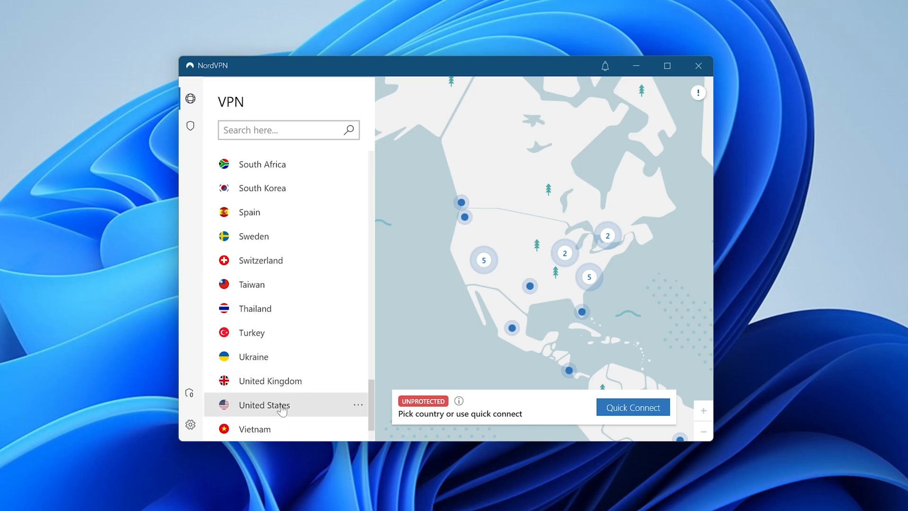
click(265, 404)
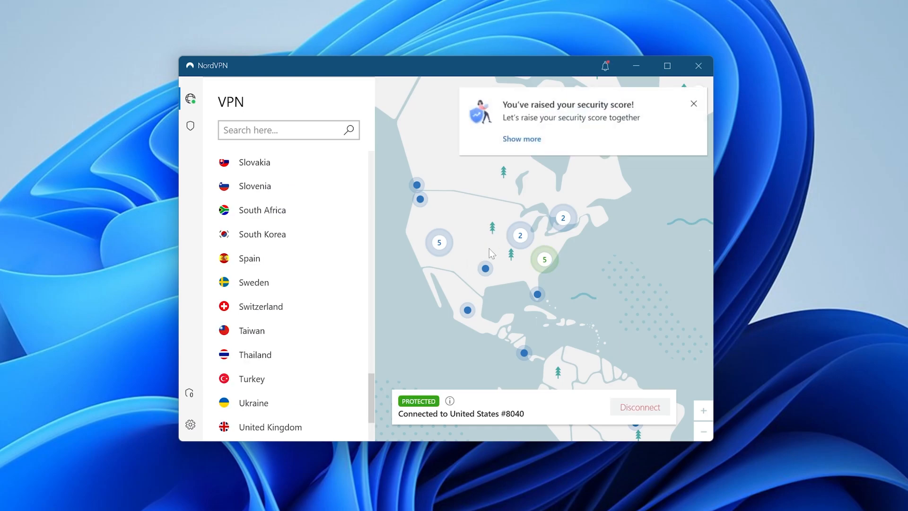
mouse_move(500, 271)
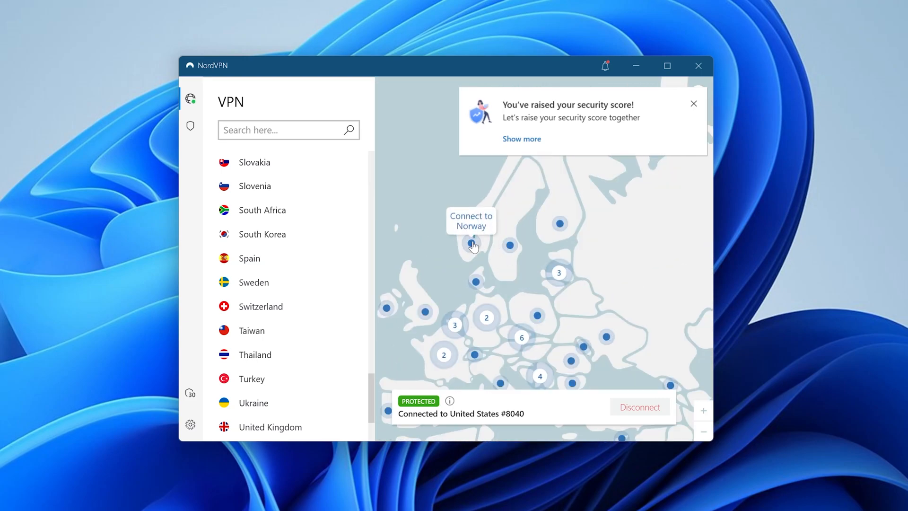
click(471, 243)
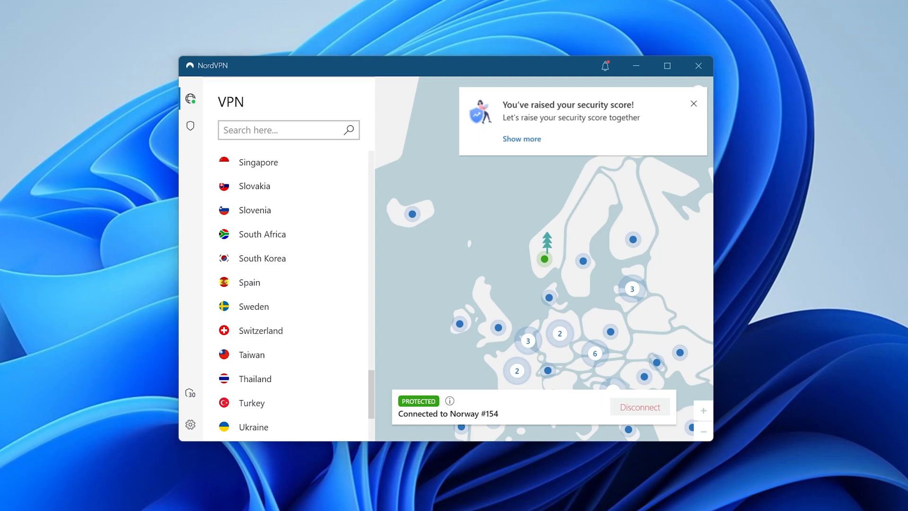
click(485, 502)
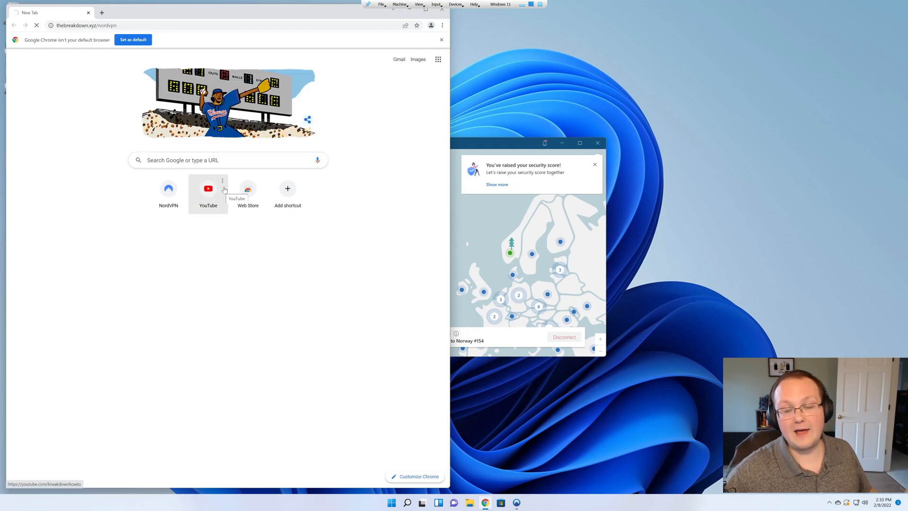
- Check the Protected banner on the NordVPN website, then connect to an India server from the map
click(594, 165)
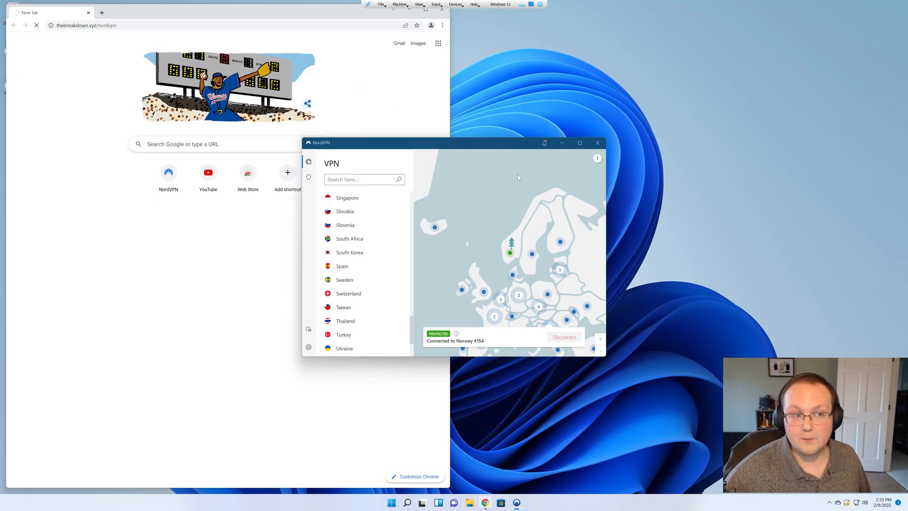
click(168, 172)
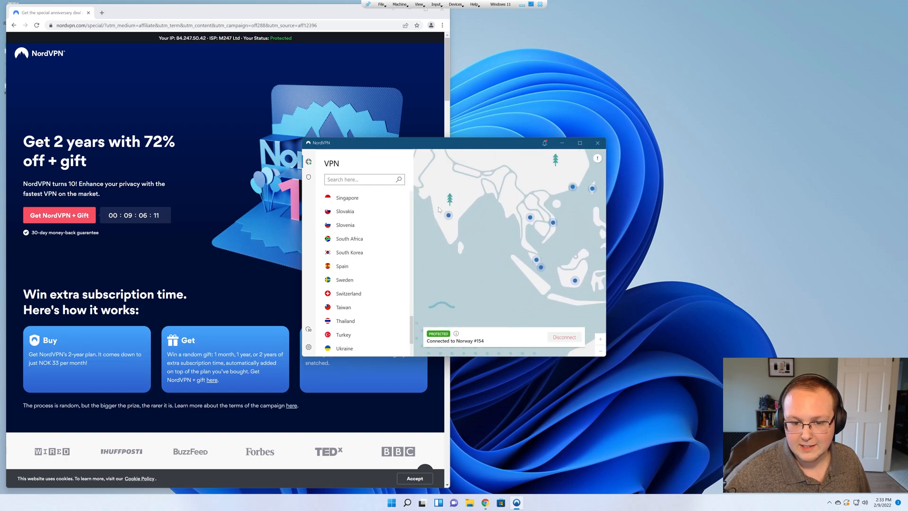
click(499, 253)
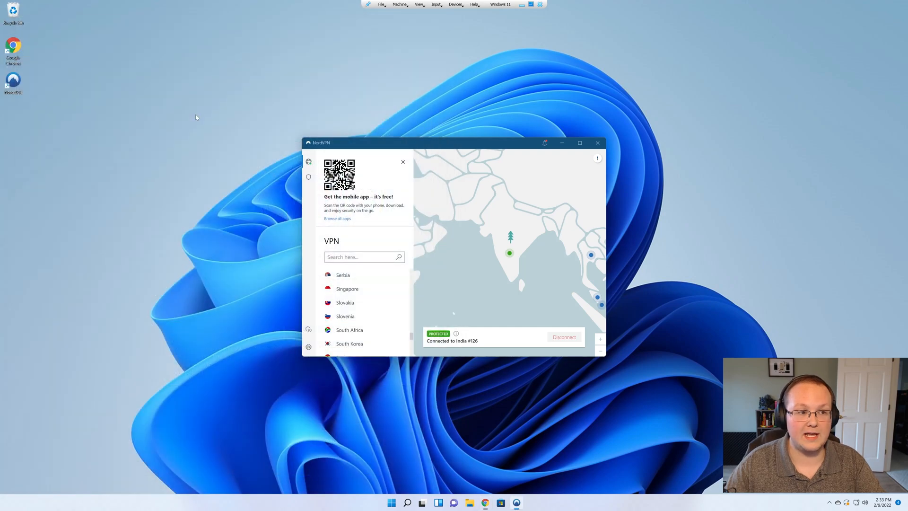
mouse_move(413, 148)
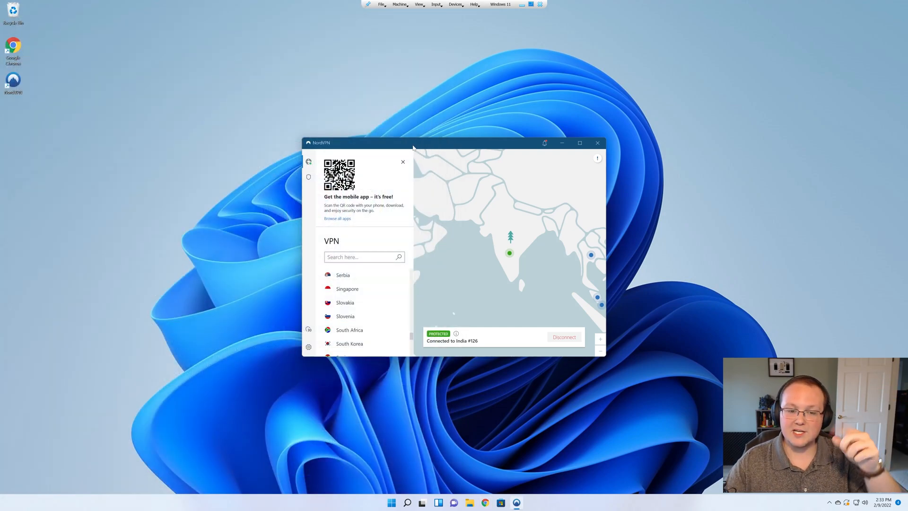